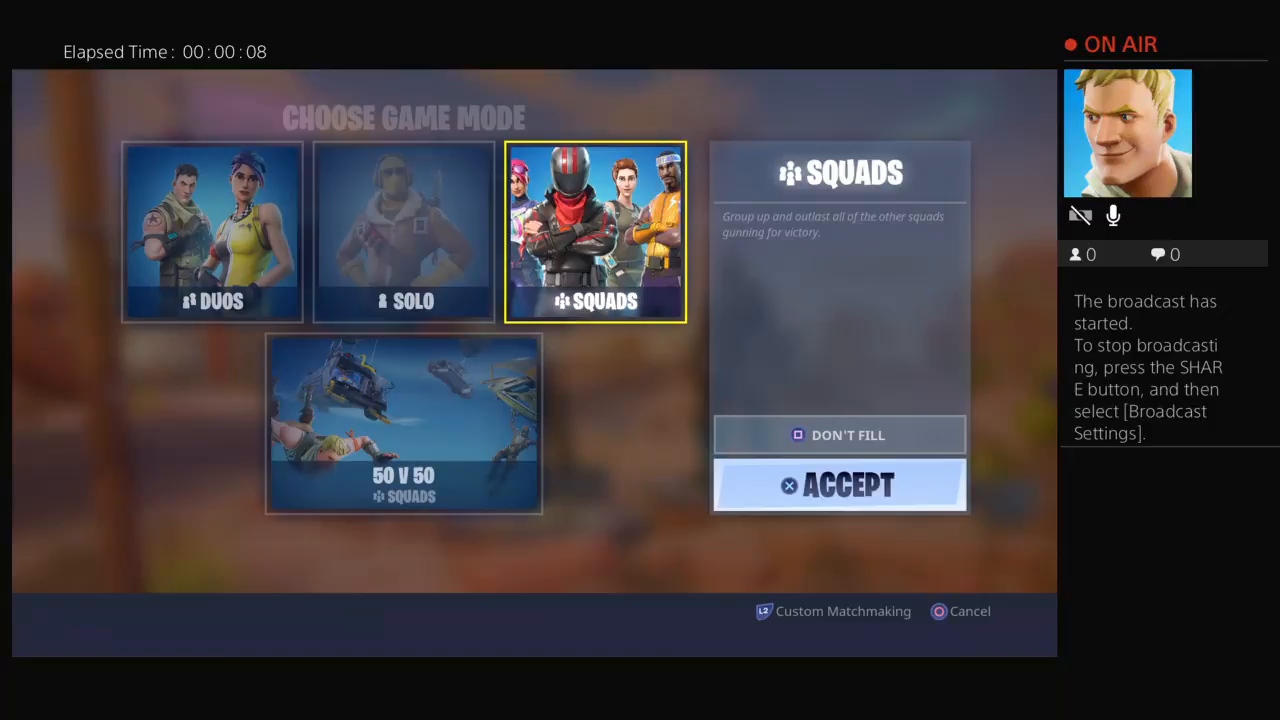
pyautogui.click(840, 485)
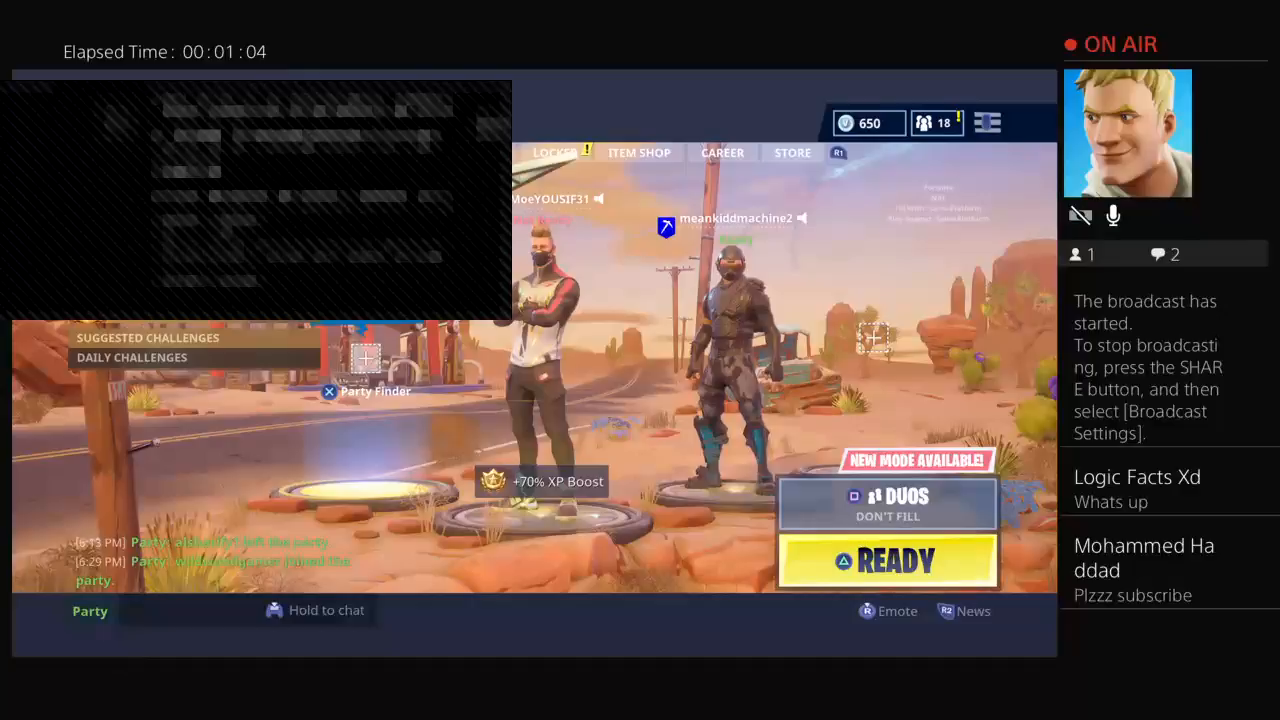